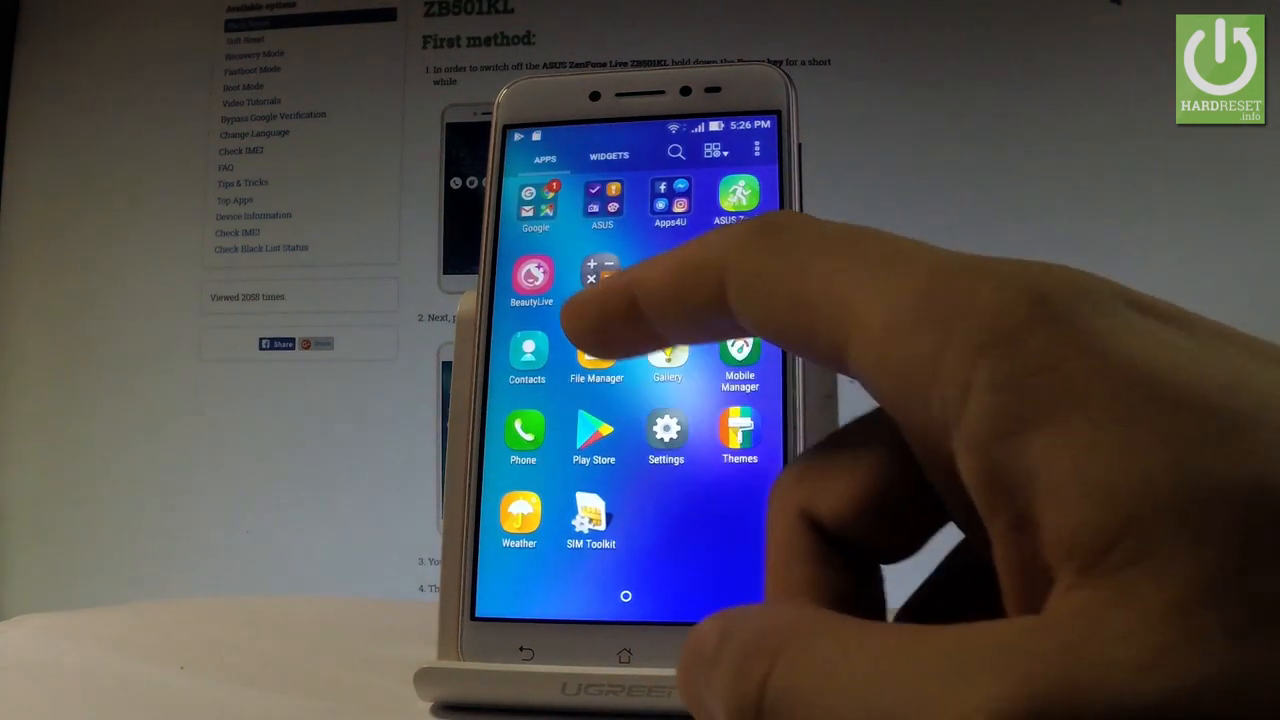
# Open the Calculator app to enter the SMMI test secret code.
pyautogui.click(600, 270)
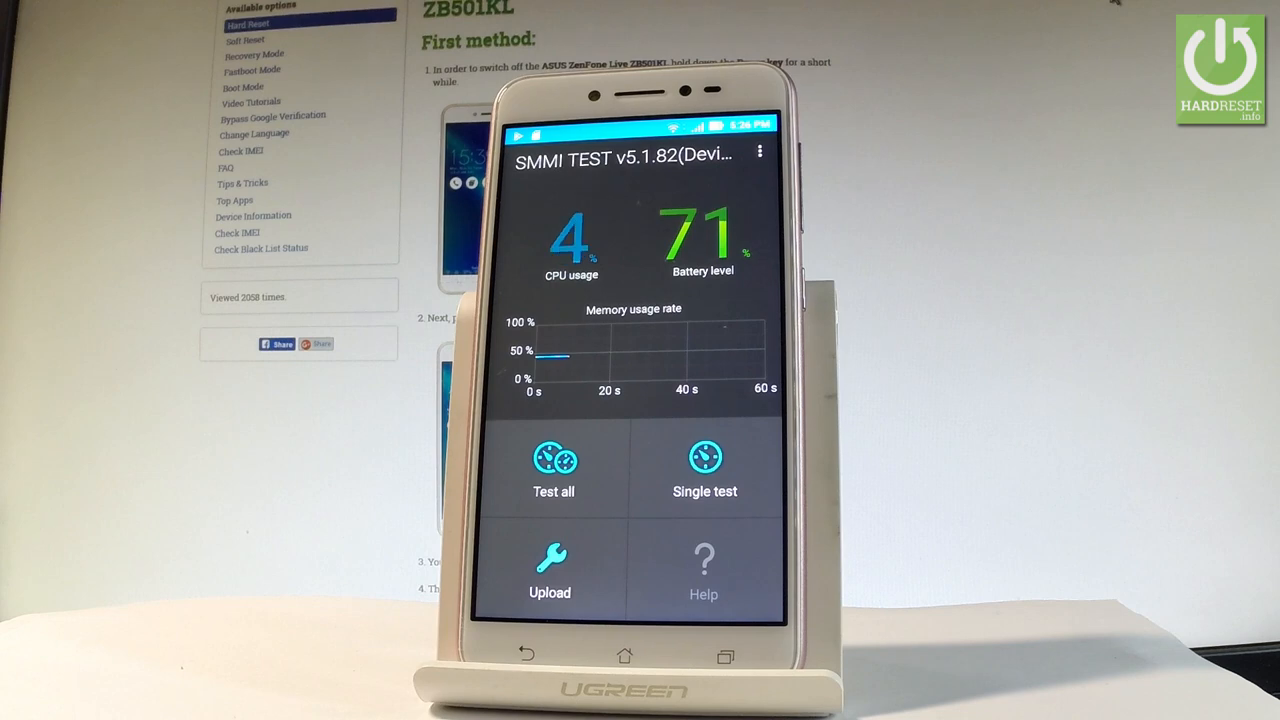
# Open Single test, run the Vibration test and mark it Pass.
pyautogui.click(553, 472)
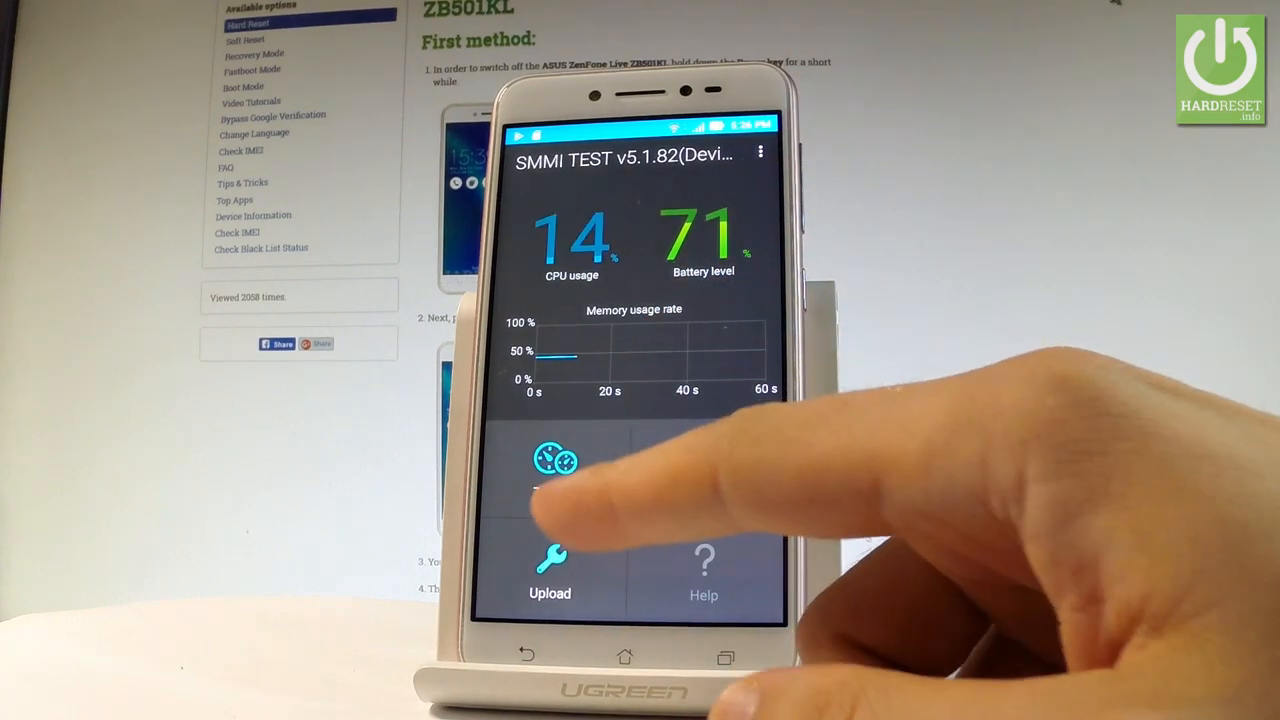
pyautogui.click(559, 470)
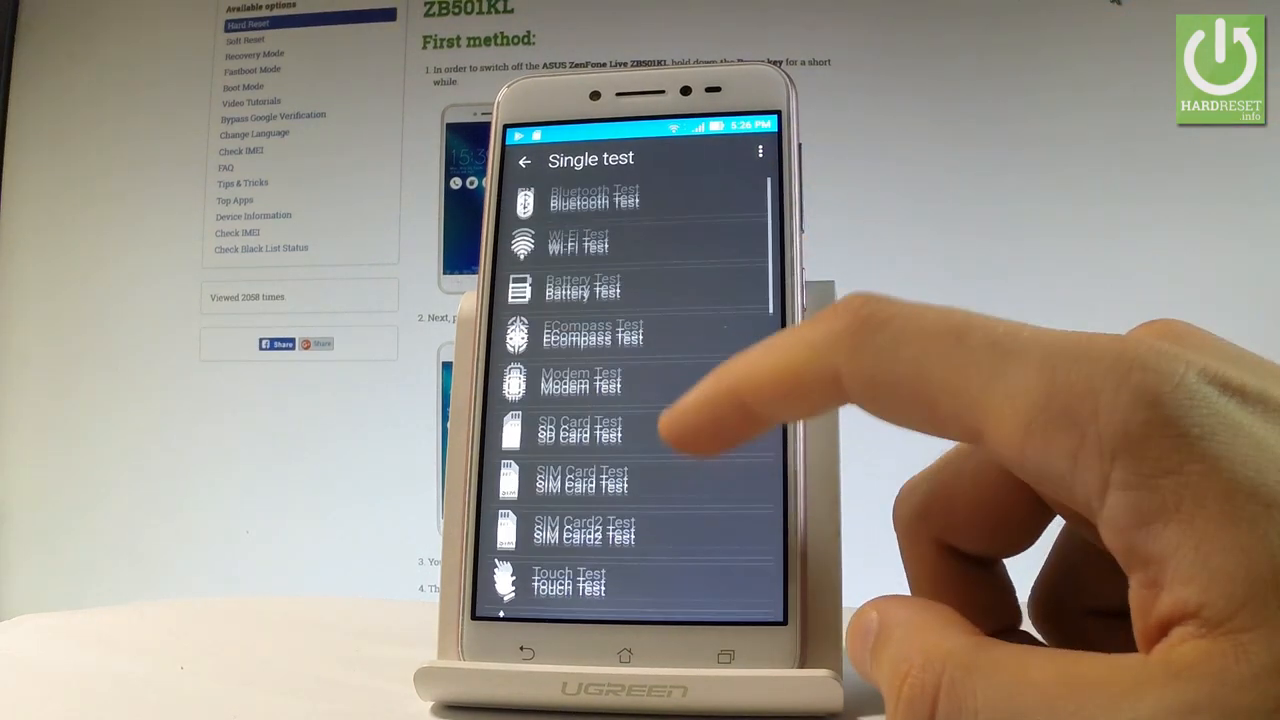
pyautogui.scroll(-3)
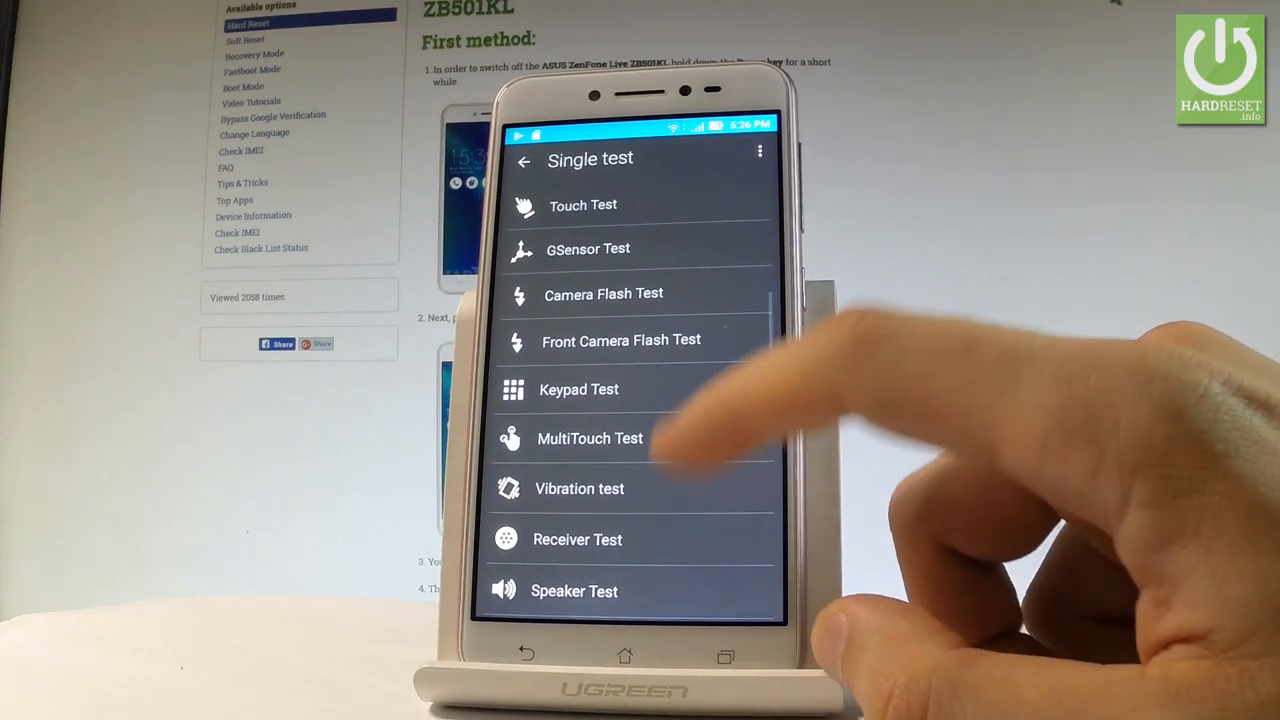
pyautogui.scroll(-3)
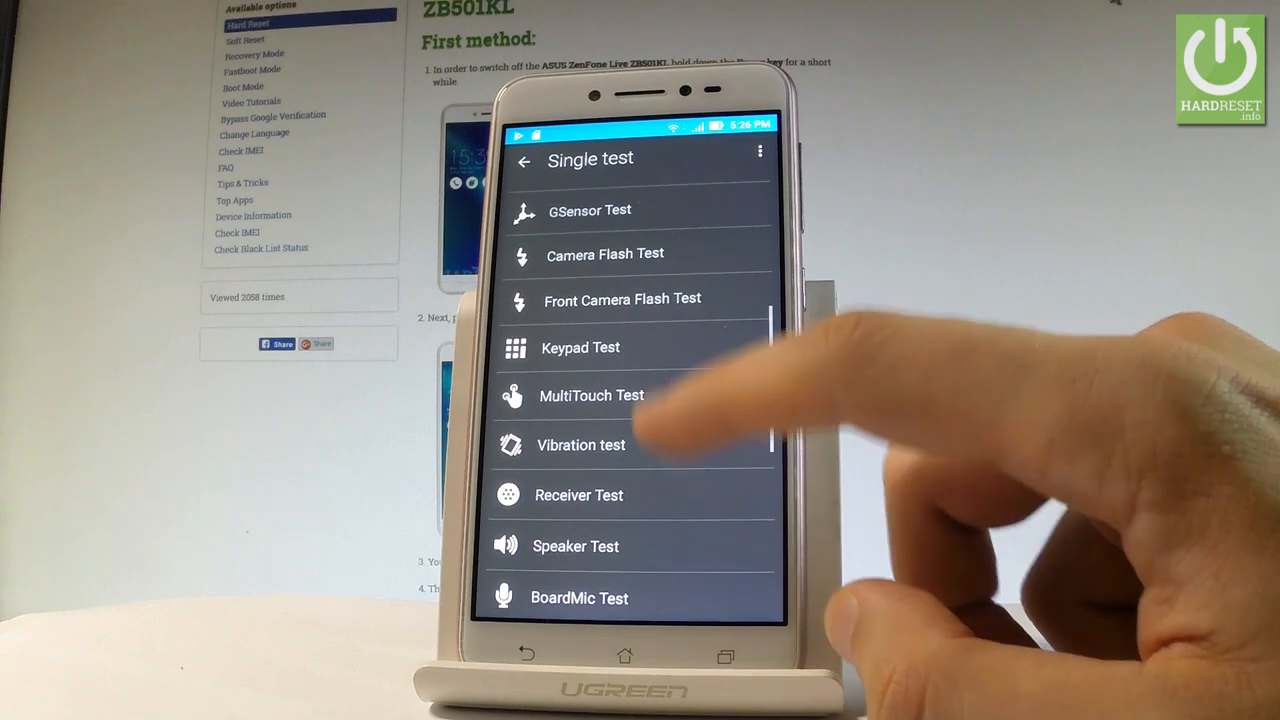
pyautogui.click(581, 445)
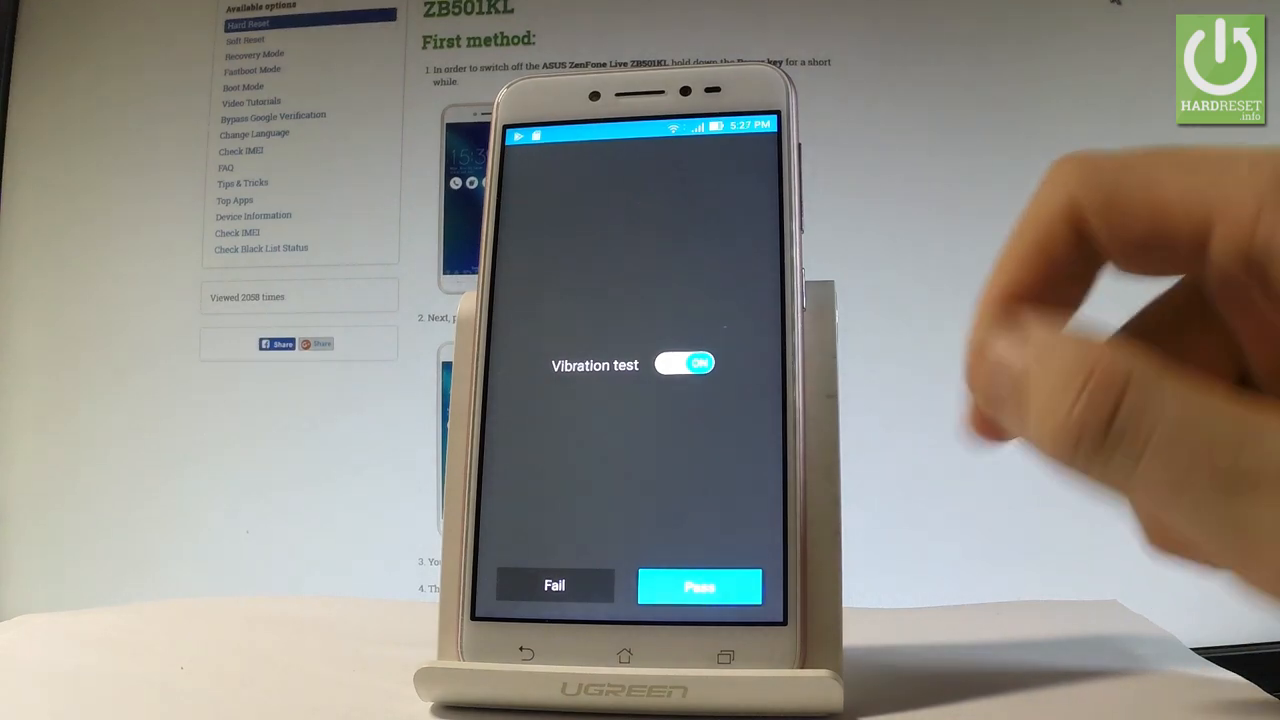
pyautogui.click(694, 584)
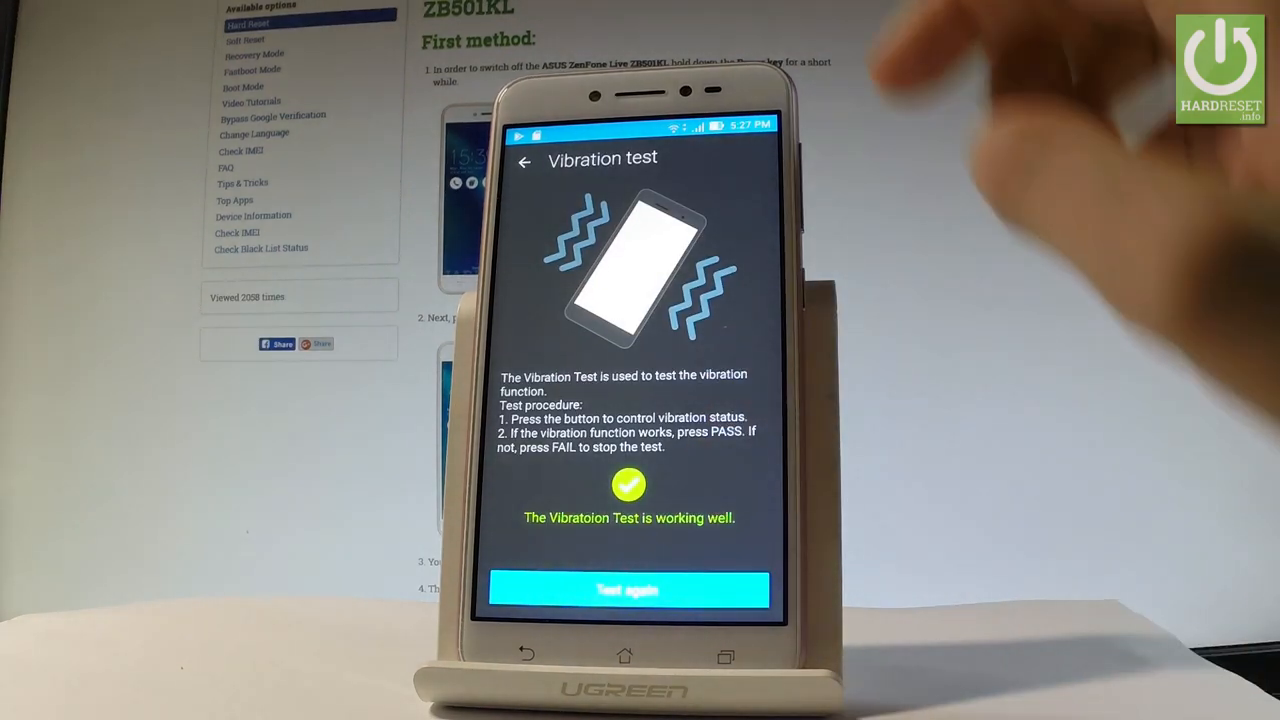
pyautogui.click(524, 162)
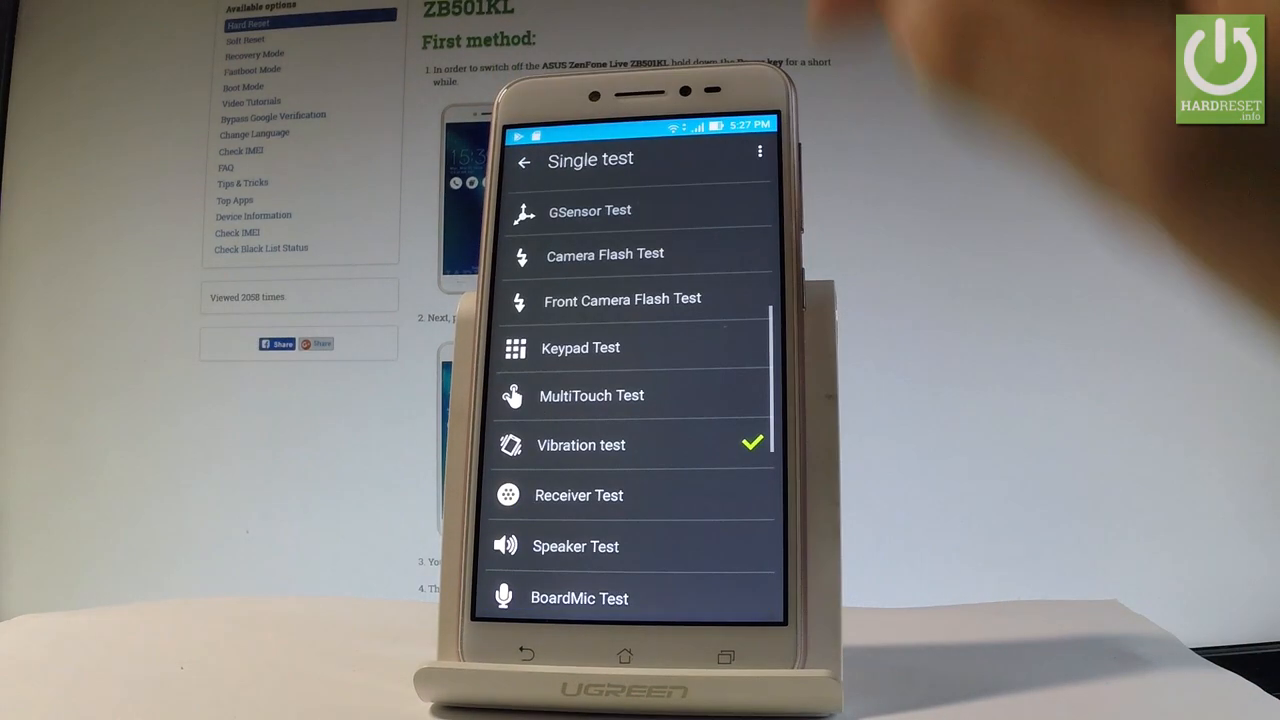
# Scroll the test list showing vibration done and return to the SMMI TEST overview.
pyautogui.scroll(-3)
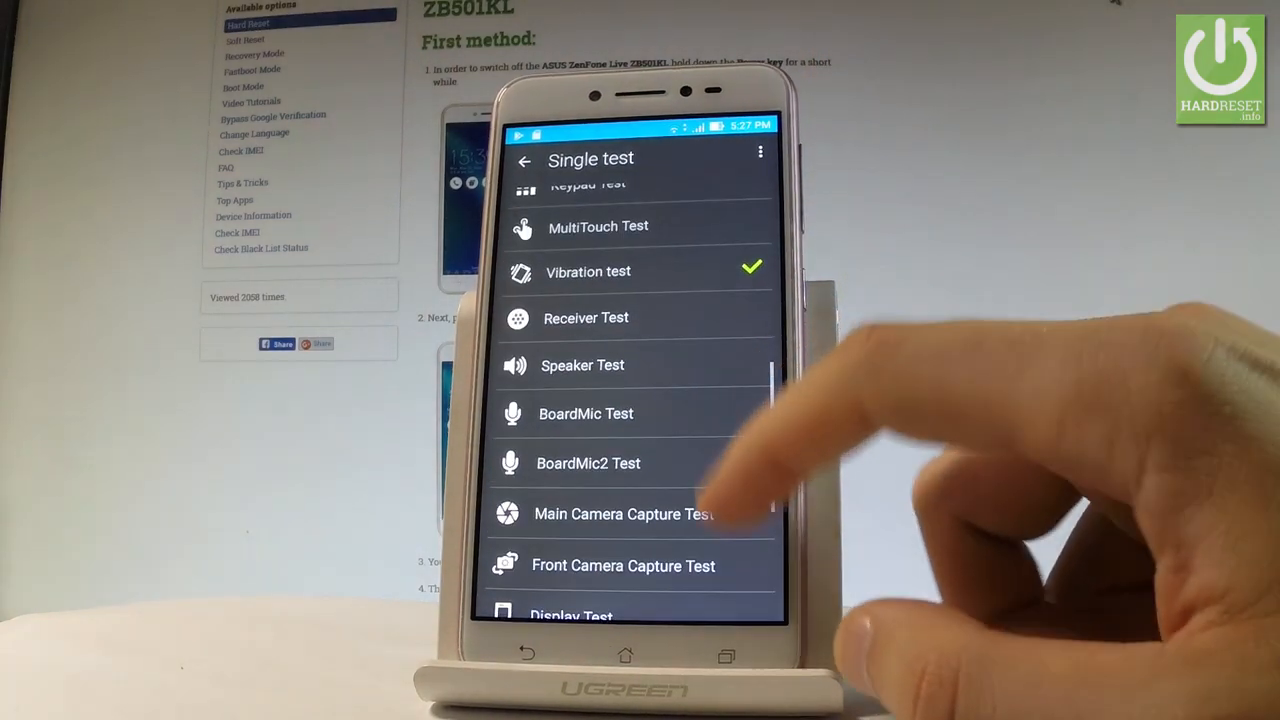
pyautogui.scroll(-3)
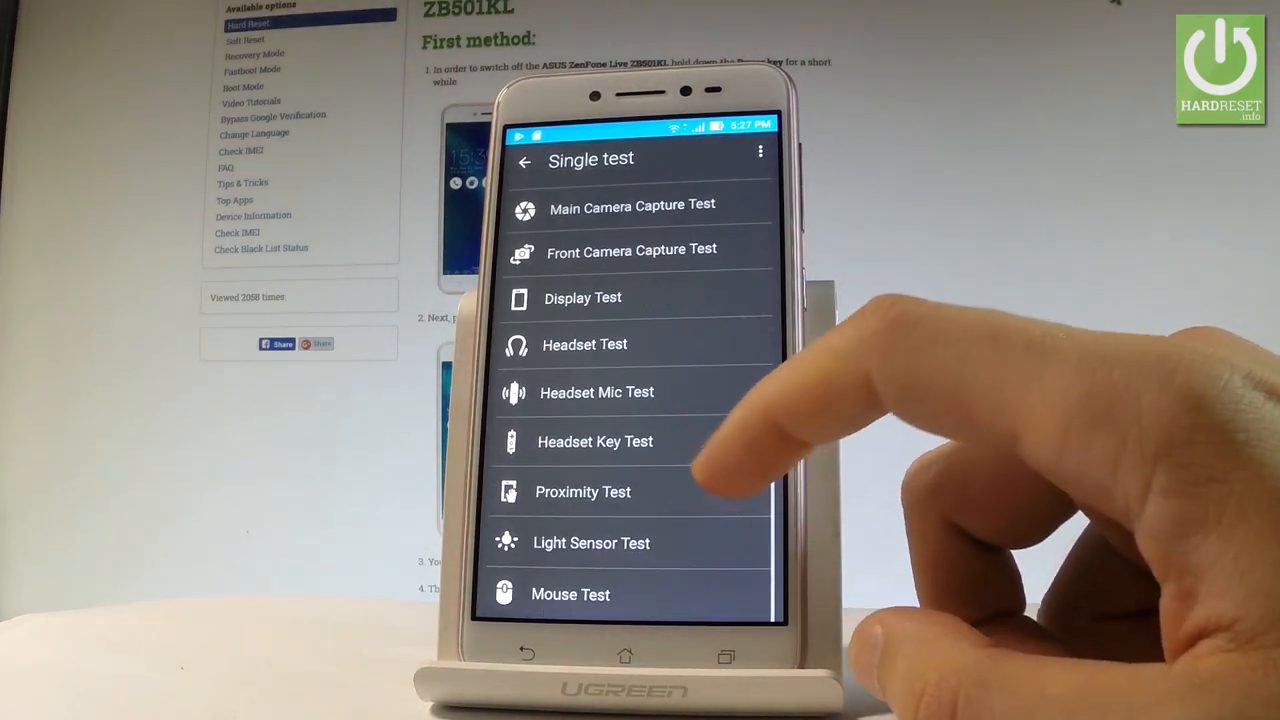
pyautogui.click(760, 152)
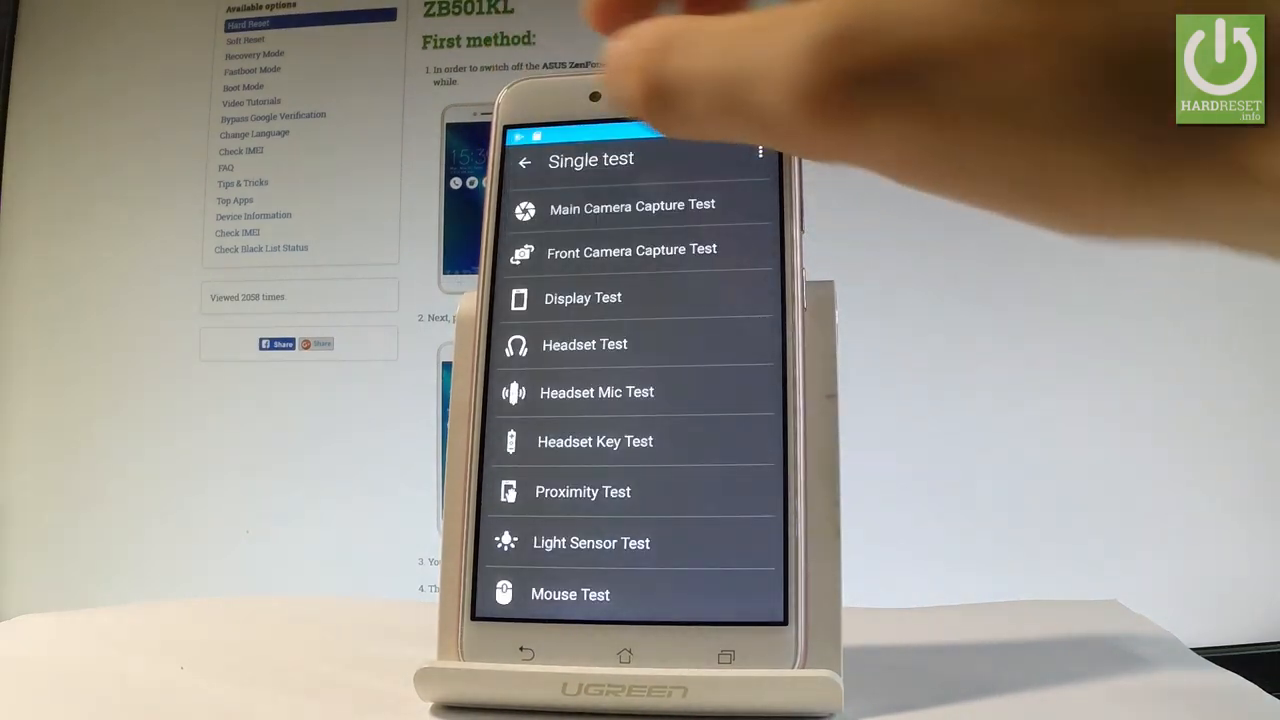
pyautogui.click(520, 161)
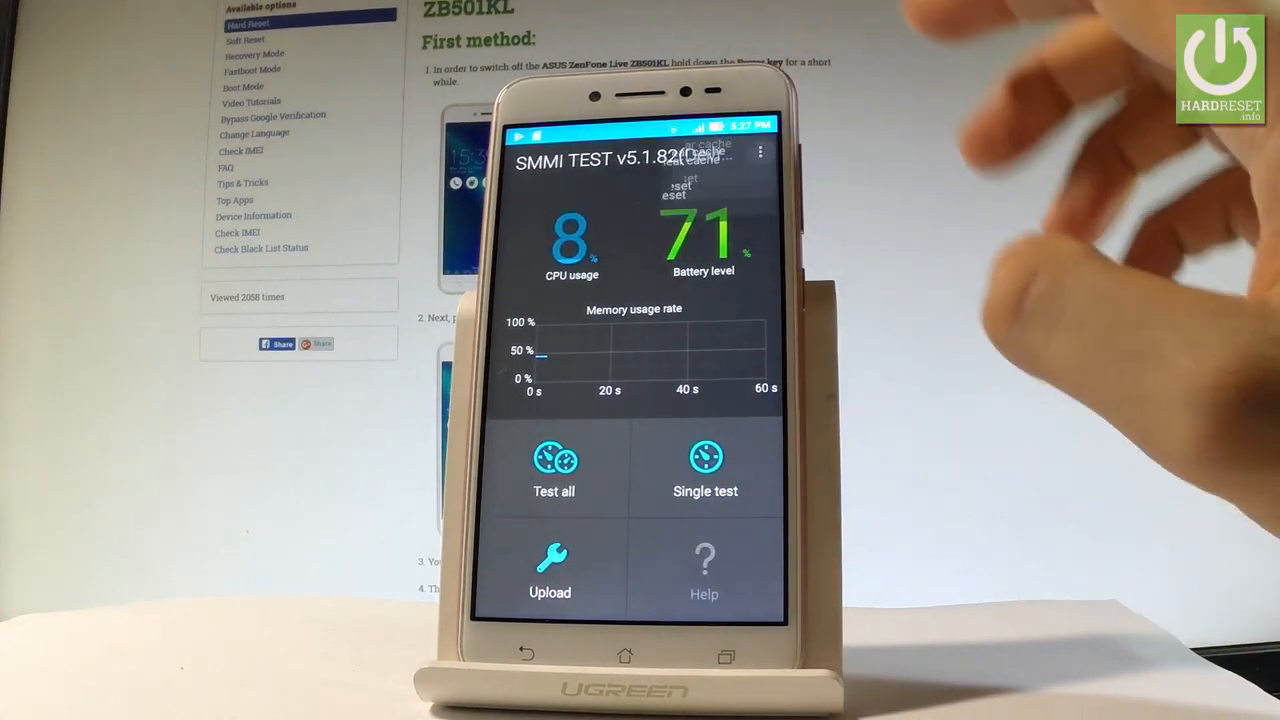
pyautogui.click(760, 153)
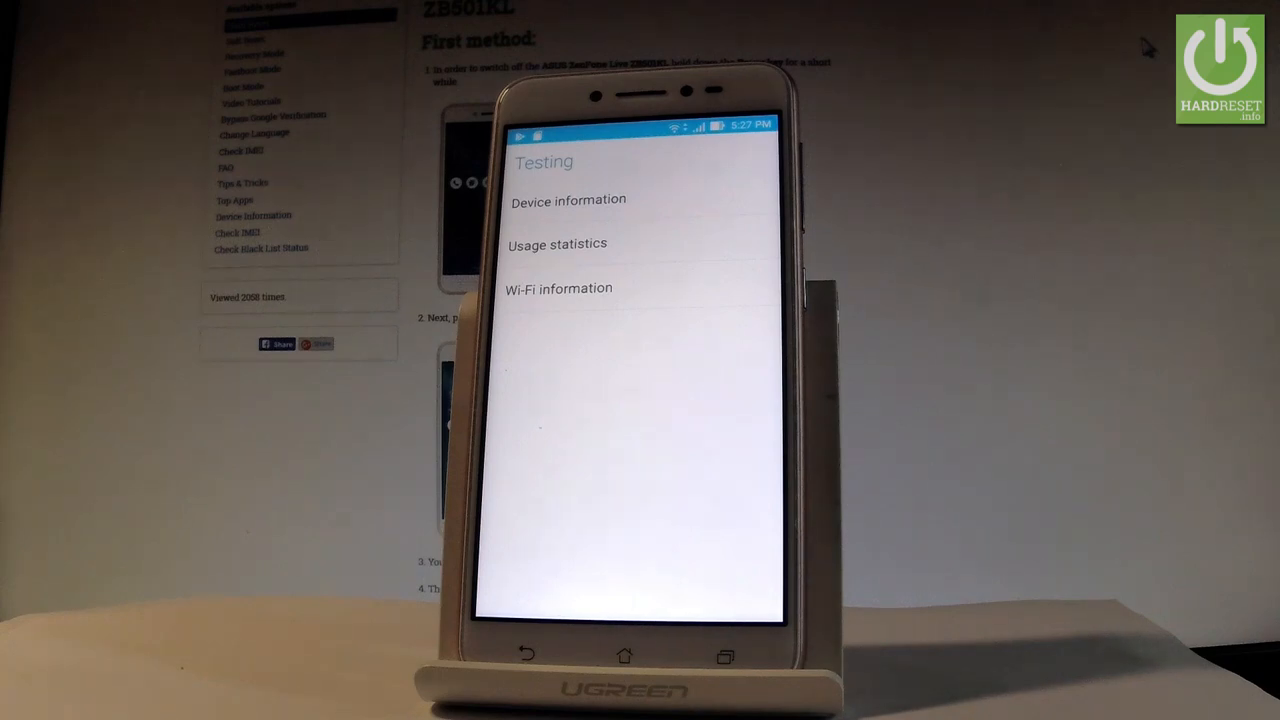
# Browse the Usage statistics list of apps with last-used and usage times.
pyautogui.click(567, 200)
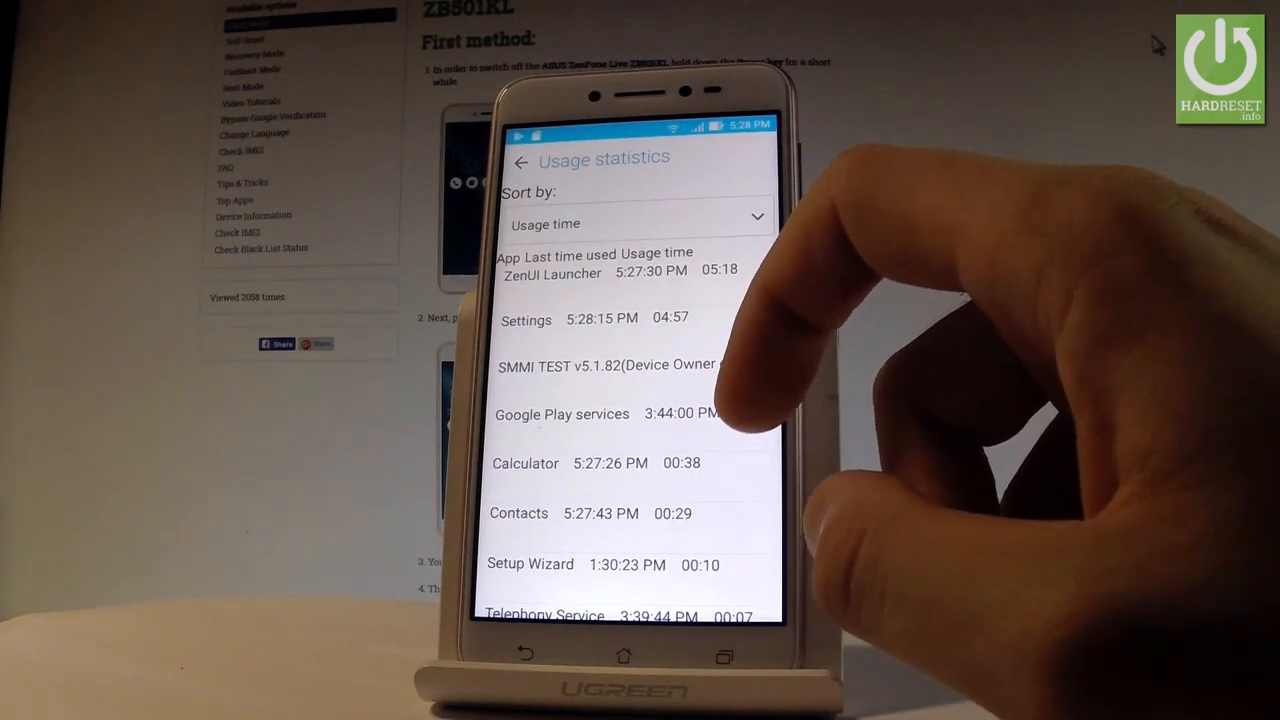
pyautogui.scroll(-3)
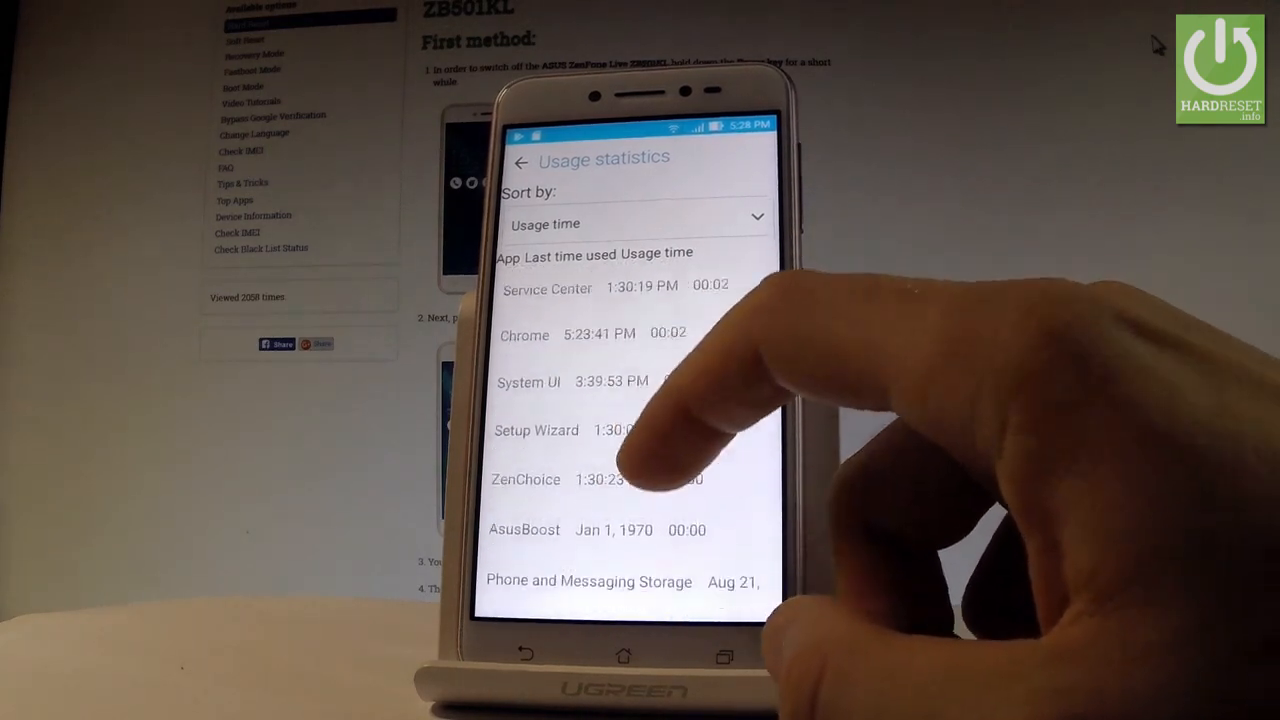
pyautogui.click(522, 160)
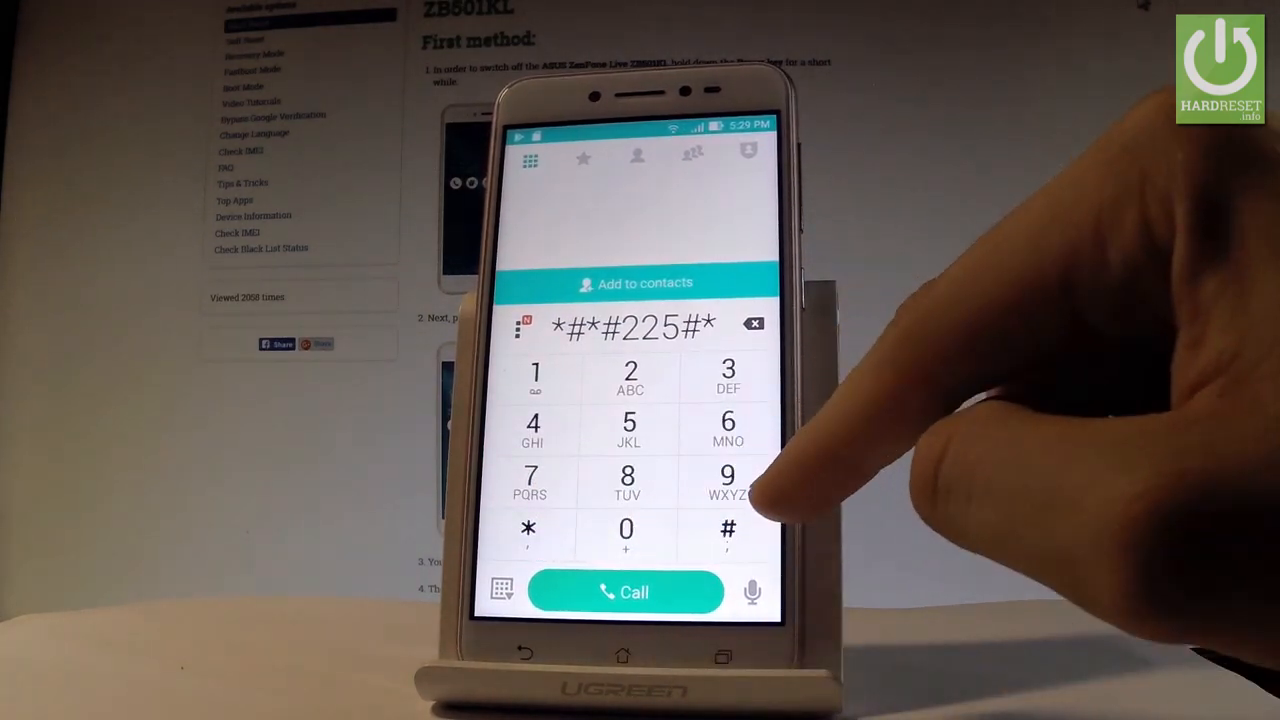
# Finish dialing *#*#225#* to show the Calendar info screen.
pyautogui.click(625, 592)
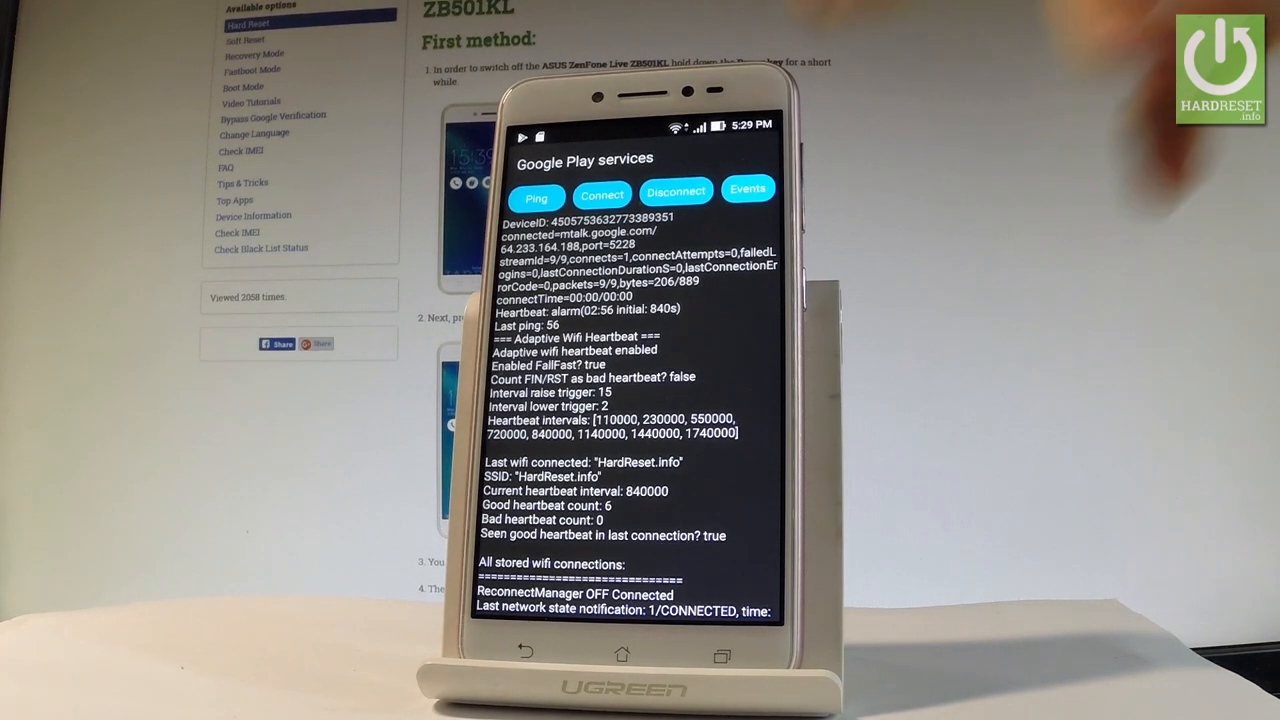
# Close the Google Play services connection monitor after reviewing heartbeat details.
pyautogui.click(748, 190)
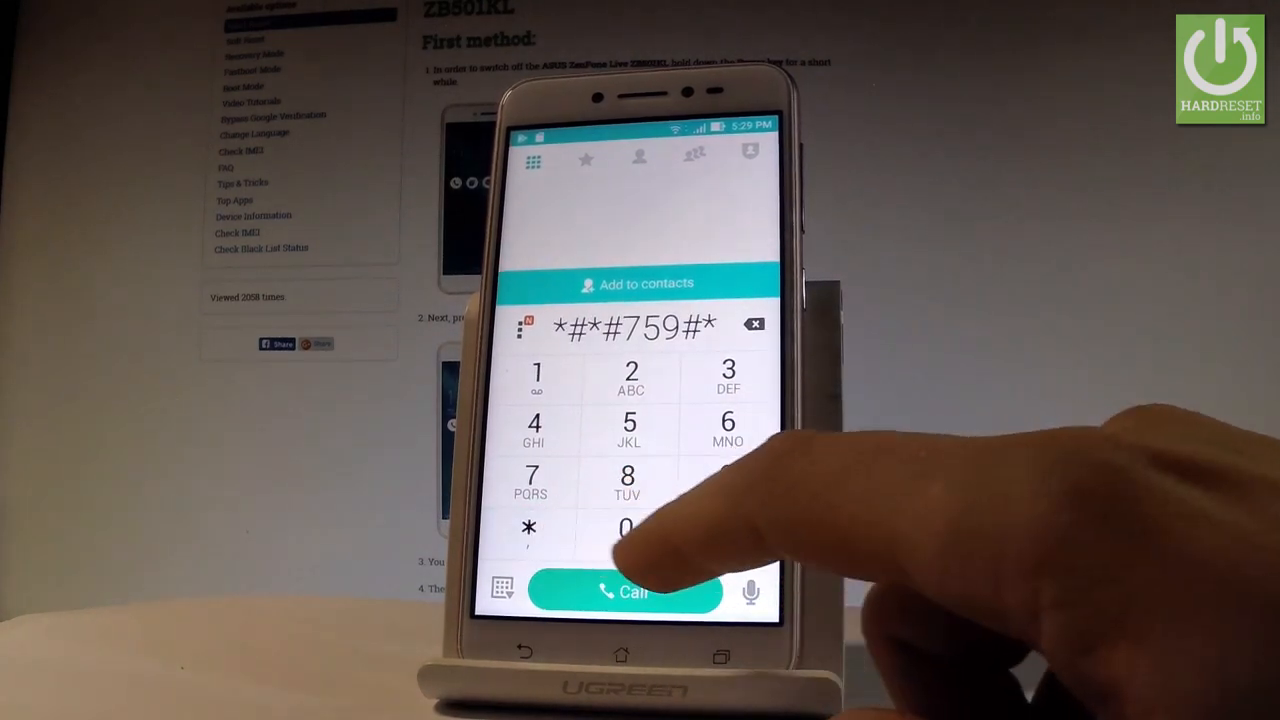
# Finish dialing *#*#759#*#* to open Rlz Debug UI, then close the Client IDs dialog.
pyautogui.click(627, 590)
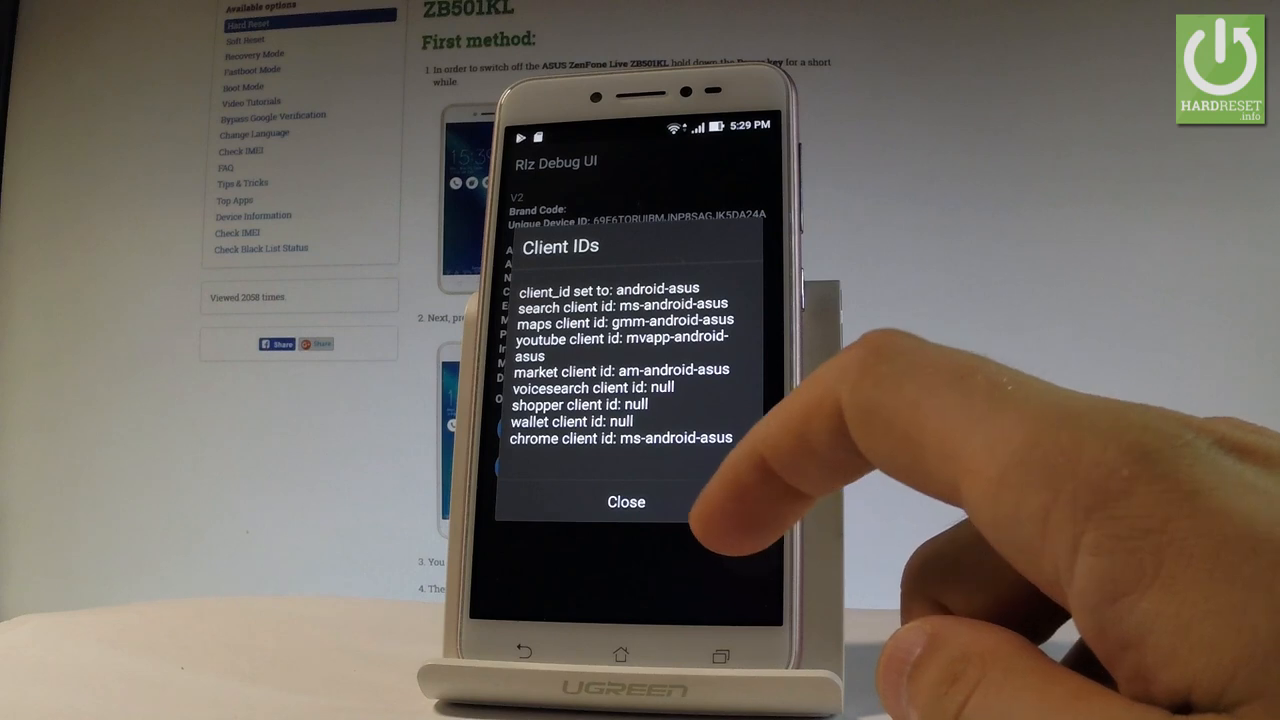
pyautogui.click(625, 502)
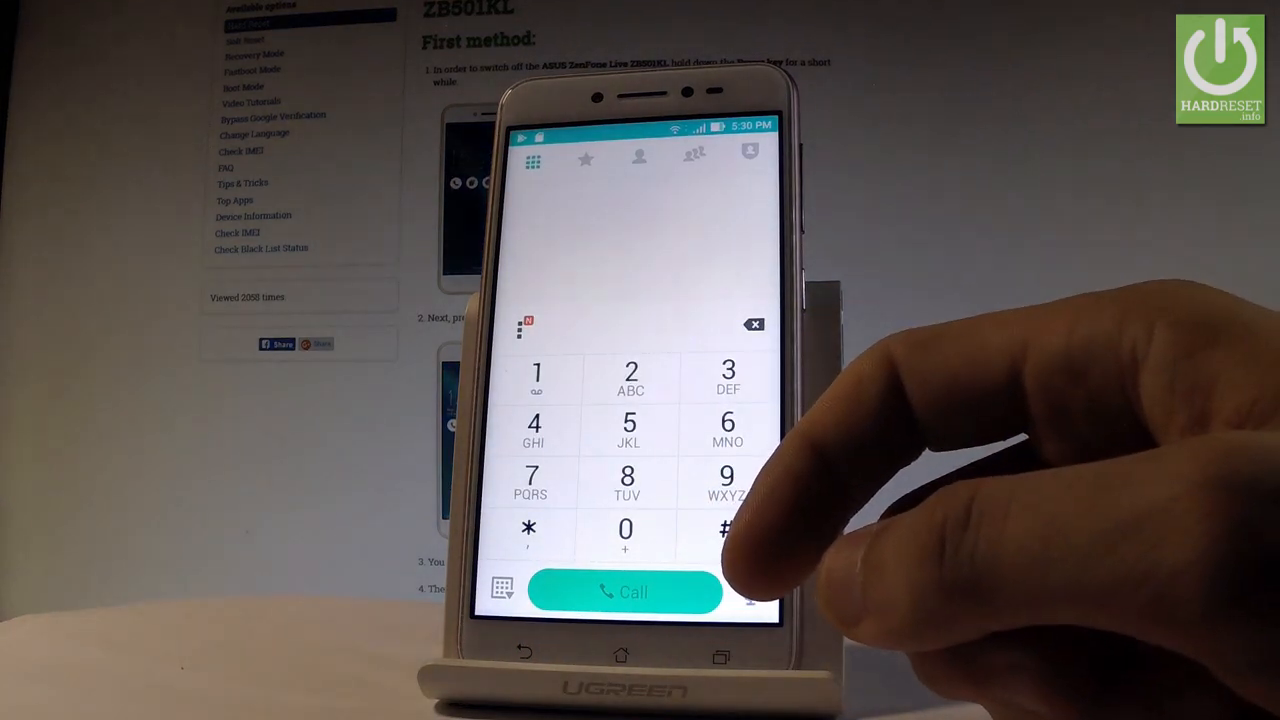
pyautogui.click(530, 532)
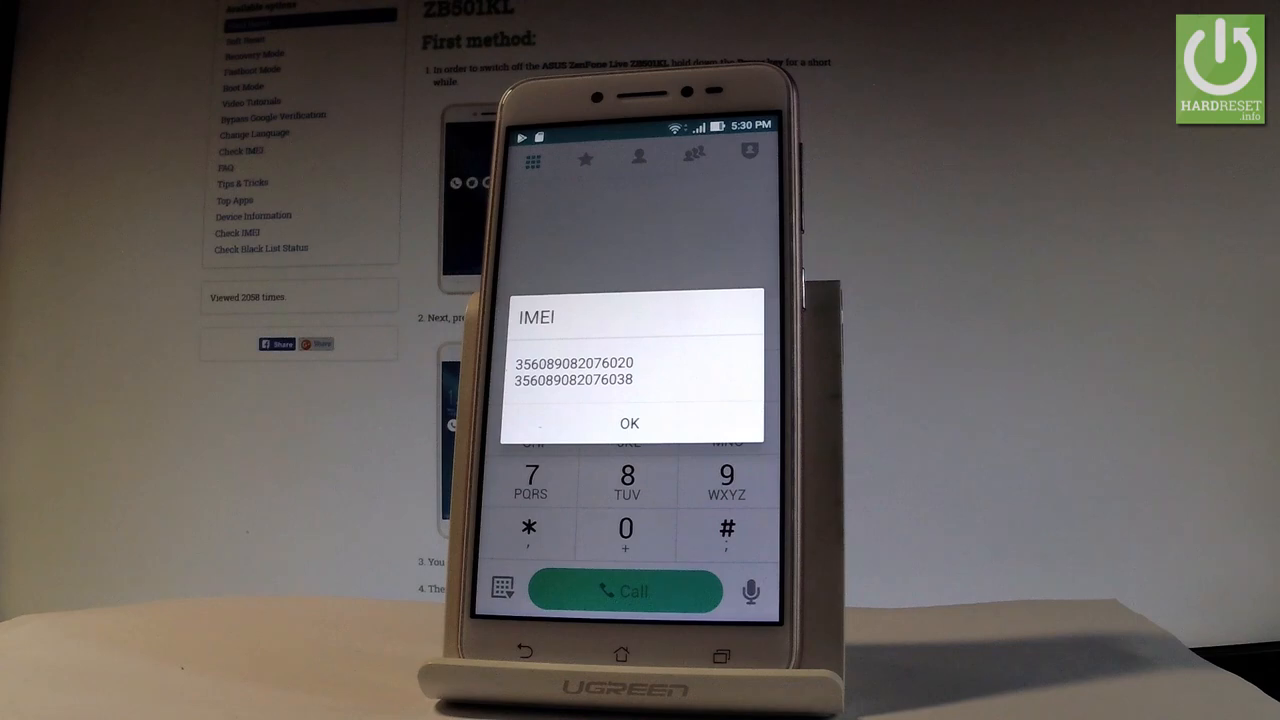
pyautogui.click(632, 422)
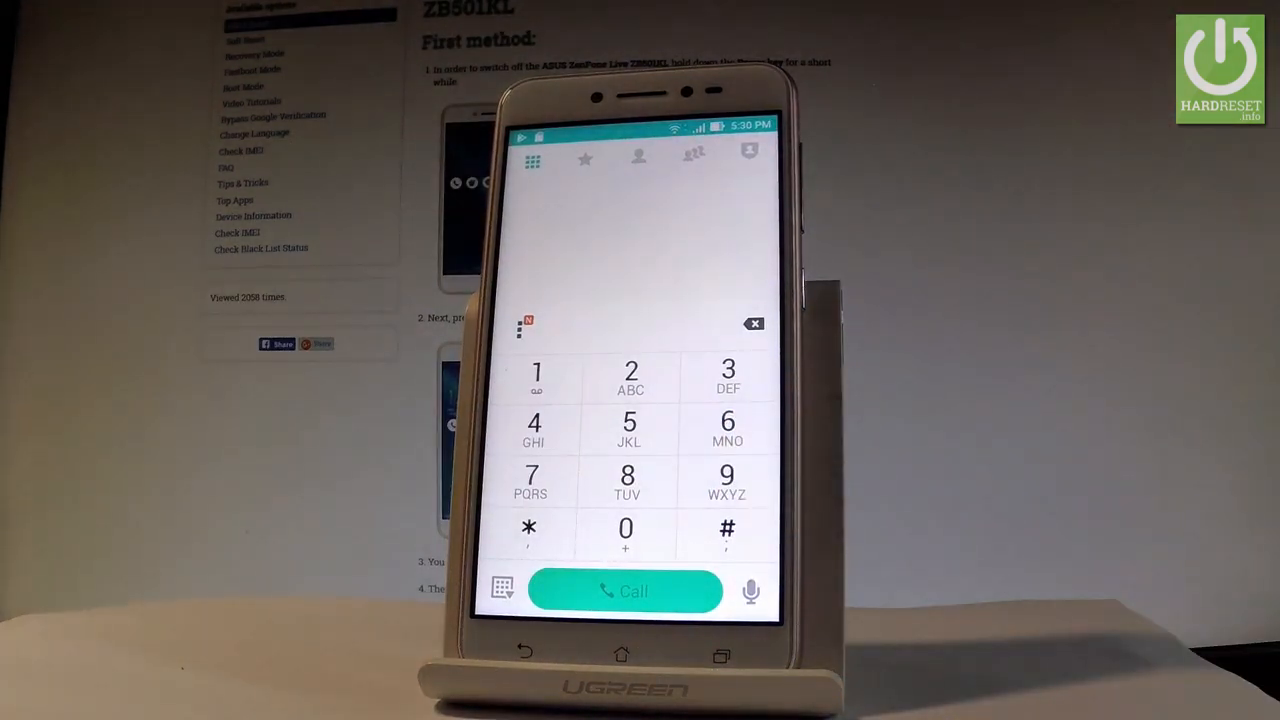